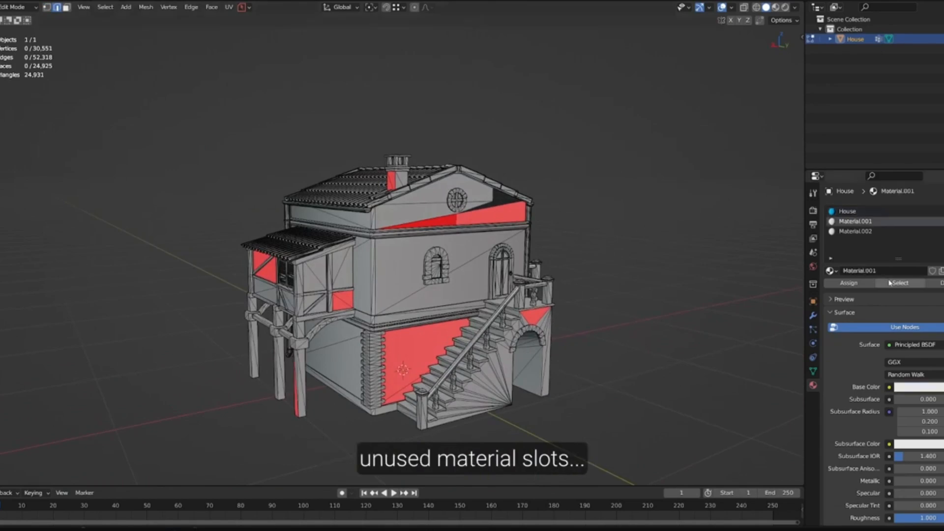
- Install the Instant-Clean_1.0.0.zip add-on from Preferences > Add-ons
{"action": "left_click", "coordinate": [855, 231]}
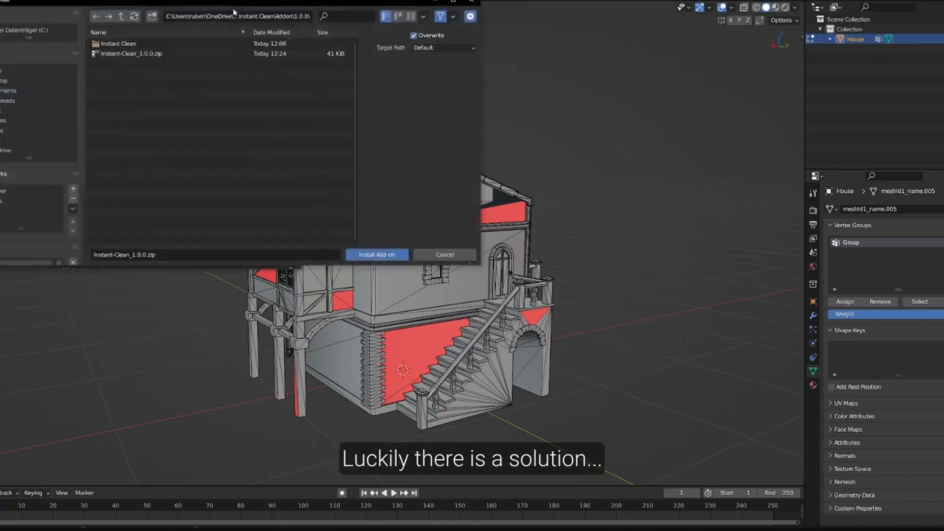
{"action": "left_click", "coordinate": [126, 54]}
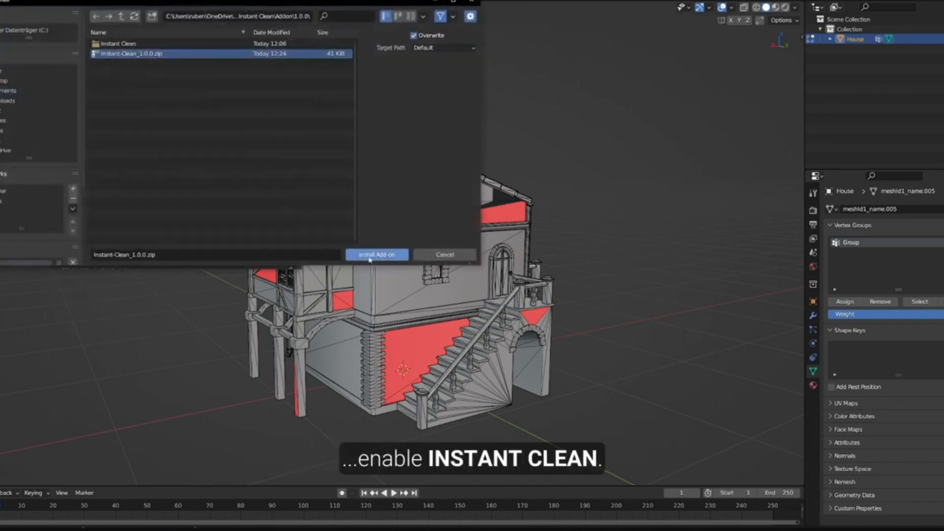
{"action": "left_click", "coordinate": [375, 254]}
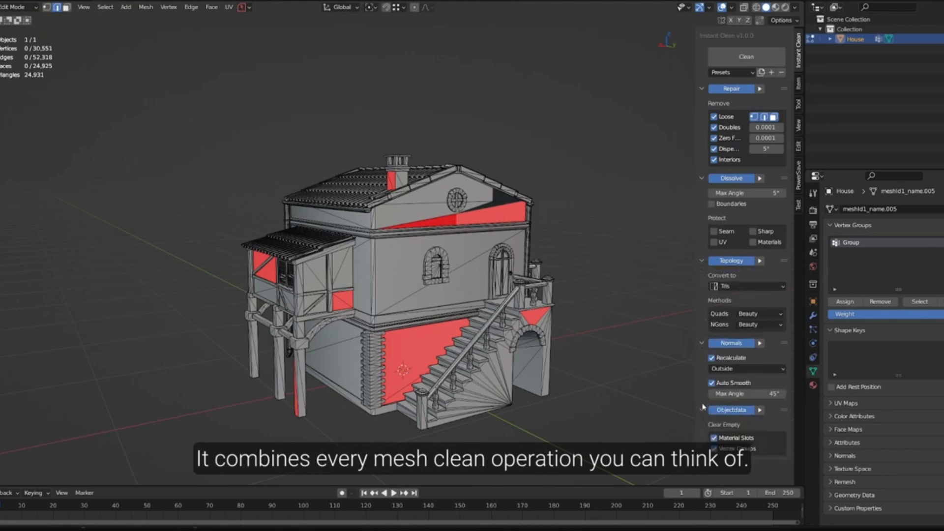
- Clean the house with the Ultimate preset, cutting it to 11,512 vertices
{"action": "left_click", "coordinate": [731, 72]}
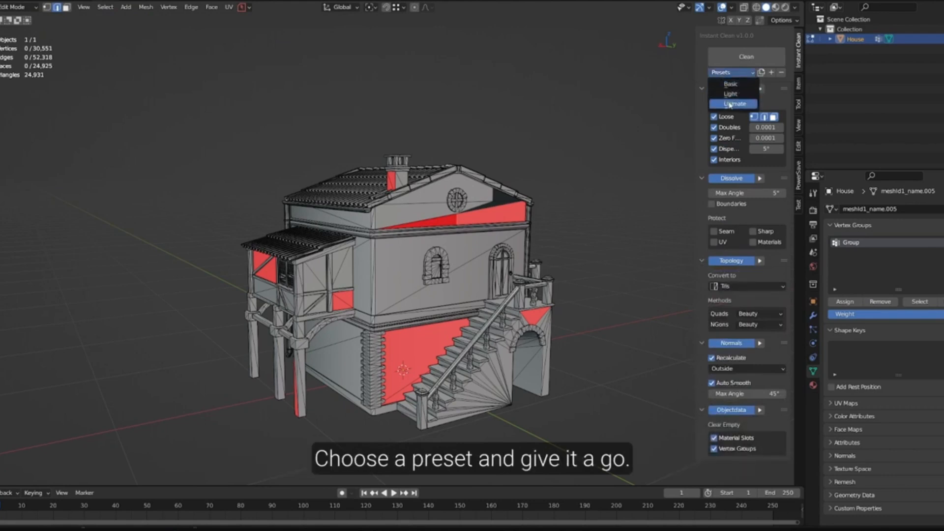
{"action": "left_click", "coordinate": [732, 104]}
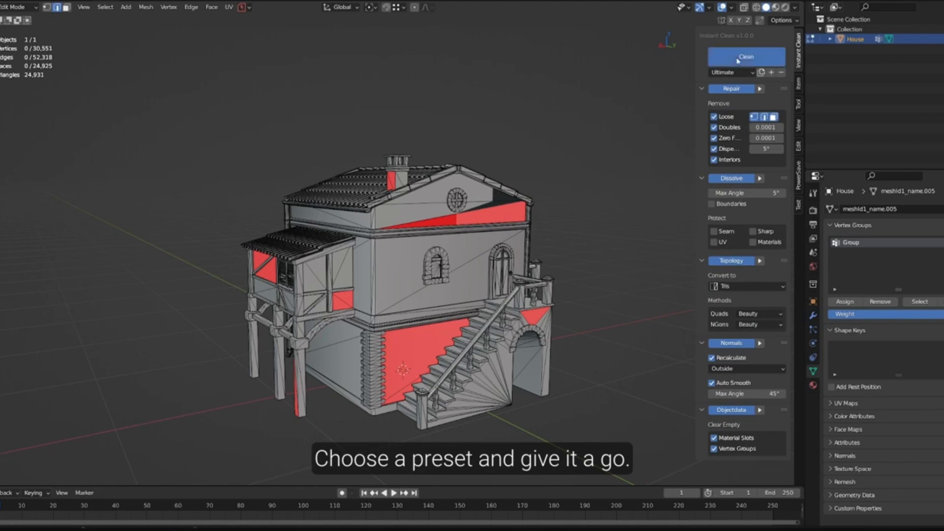
{"action": "left_click", "coordinate": [746, 56]}
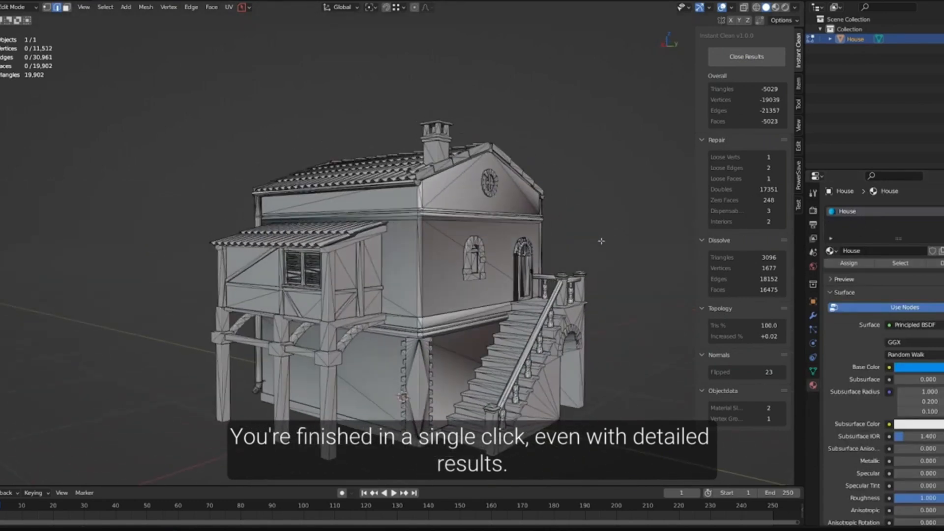
- Add a Weighted Normals modifier, convert topology to quads, and save a new preset
{"action": "left_click", "coordinate": [745, 56]}
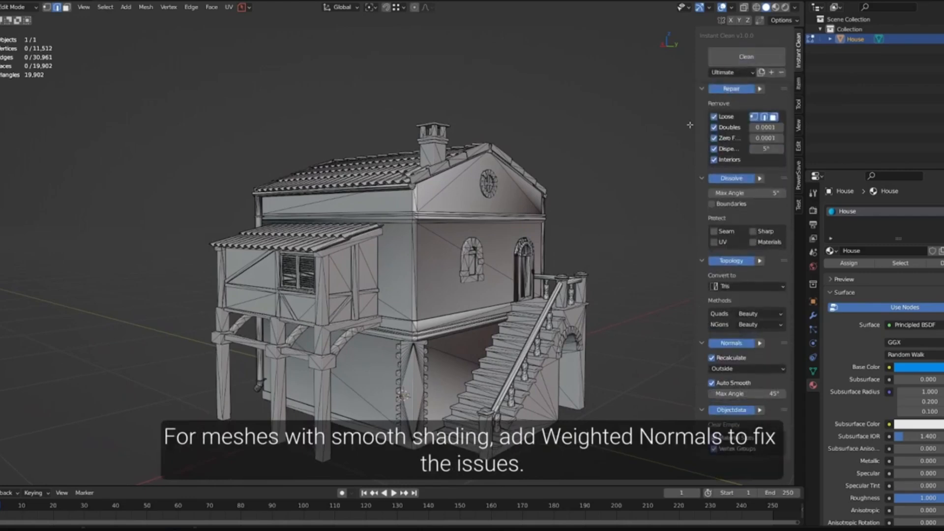
{"action": "left_click", "coordinate": [843, 209]}
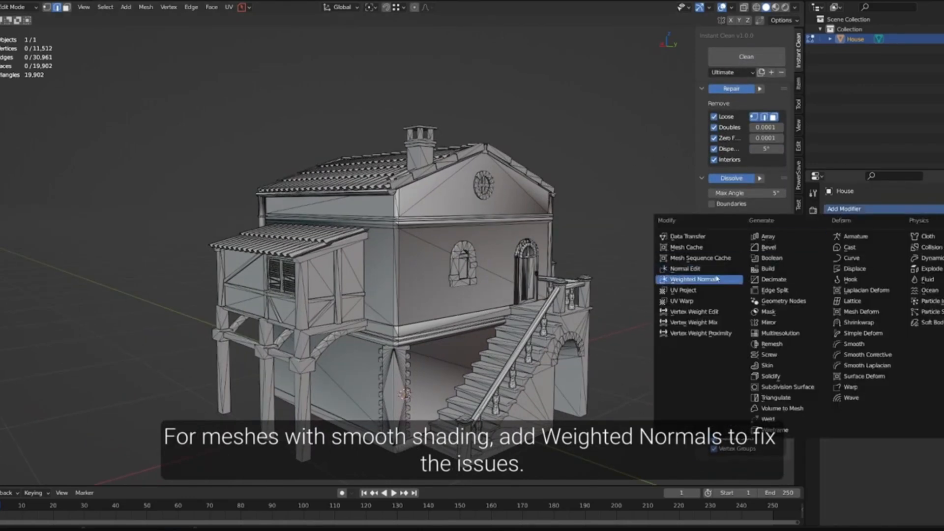
{"action": "left_click", "coordinate": [699, 278]}
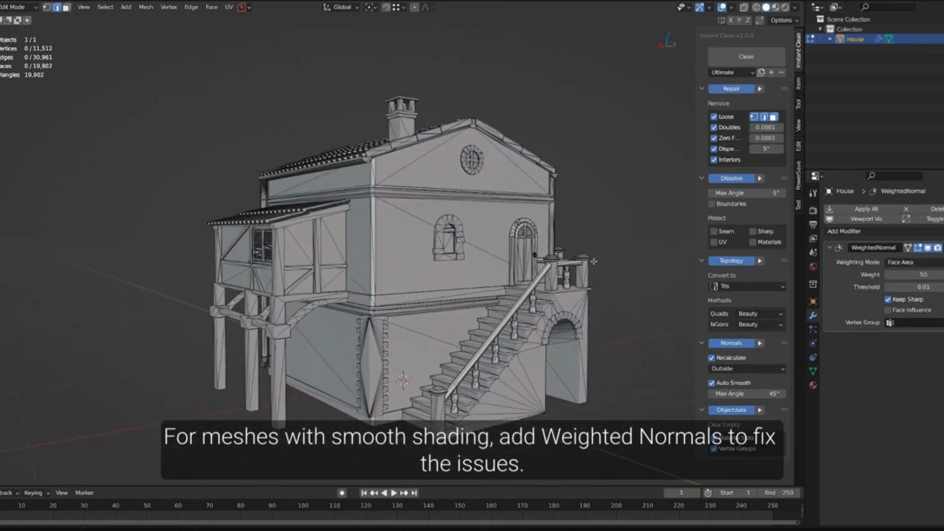
{"action": "left_click", "coordinate": [745, 286]}
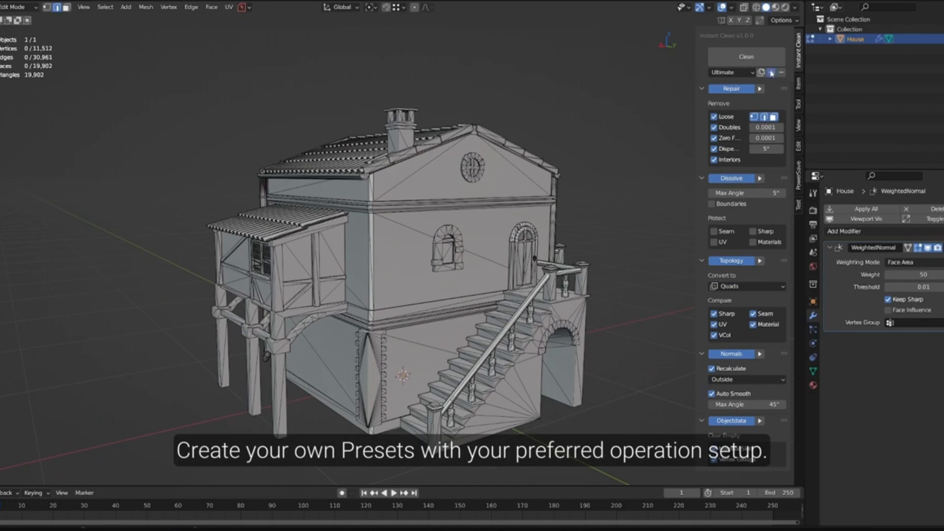
{"action": "left_click", "coordinate": [770, 72]}
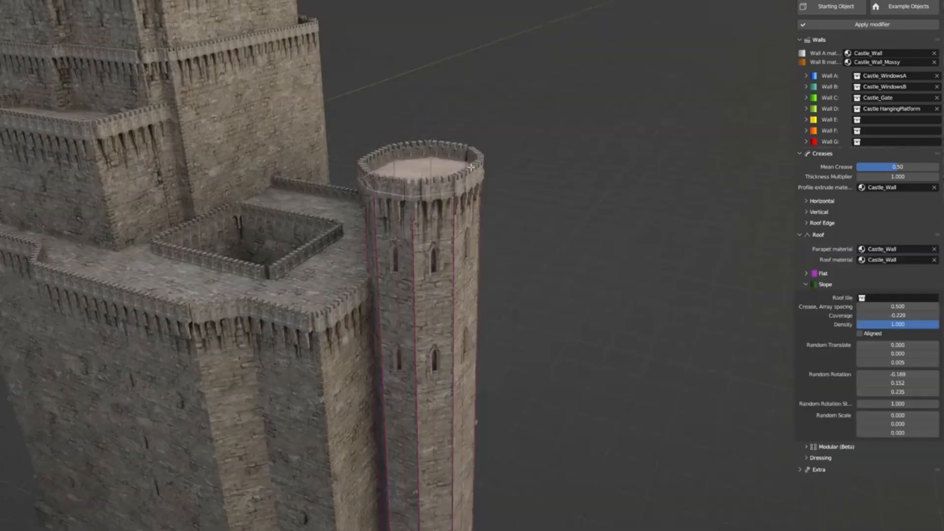
- Drag a value field in the Castle Generator modifier panel to adjust wall settings
{"action": "left_click_drag", "start_coordinate": [896, 167], "coordinate": [876, 166]}
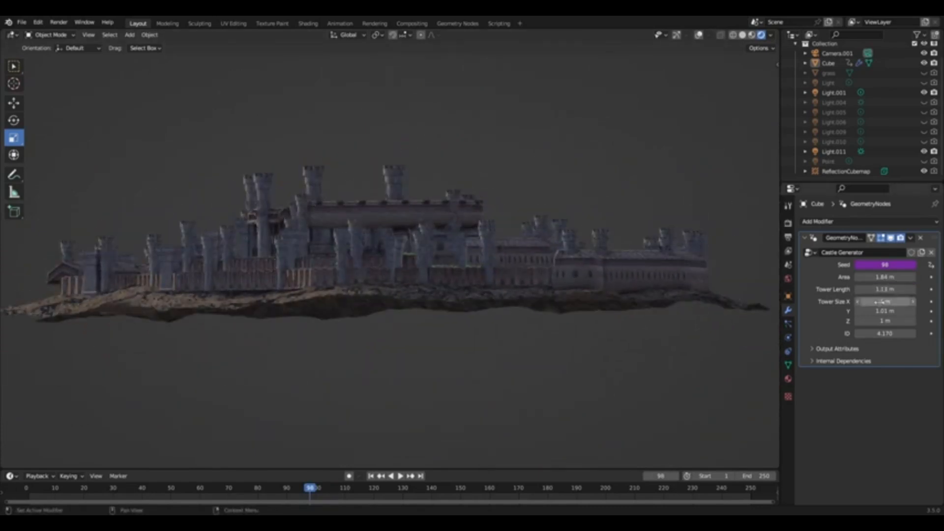
- Generate castle variations, ending at seed 79, area 1.15 m, tower length 0.62 m
{"action": "left_click_drag", "start_coordinate": [879, 301], "coordinate": [909, 300]}
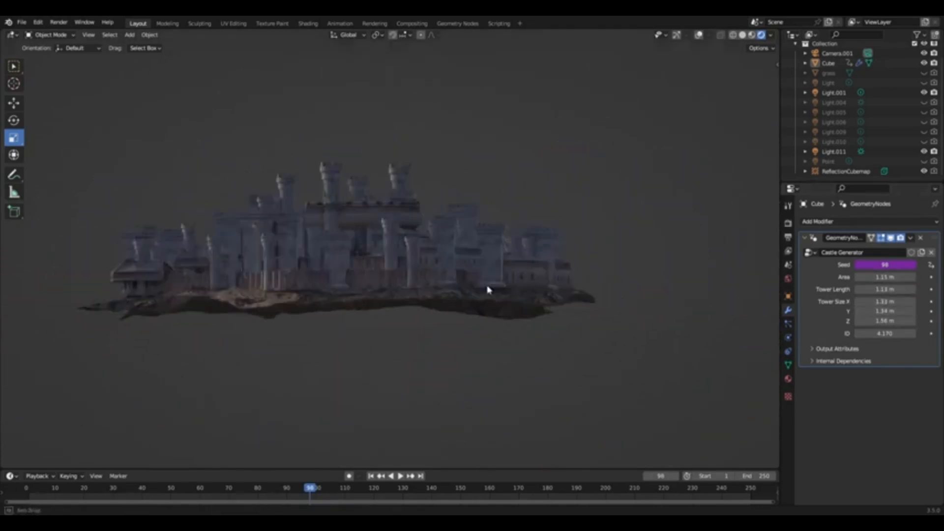
{"action": "left_click", "coordinate": [457, 23]}
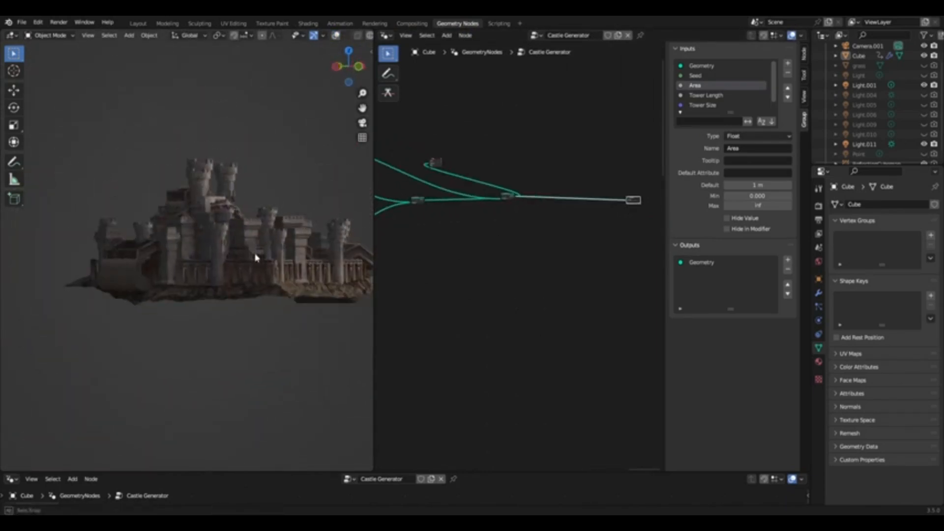
{"action": "left_click", "coordinate": [138, 23]}
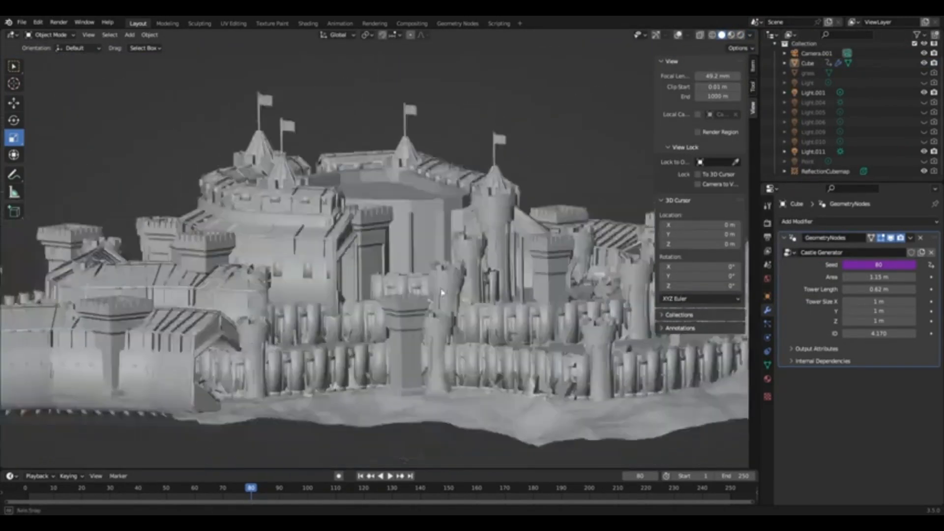
{"action": "left_click", "coordinate": [749, 34]}
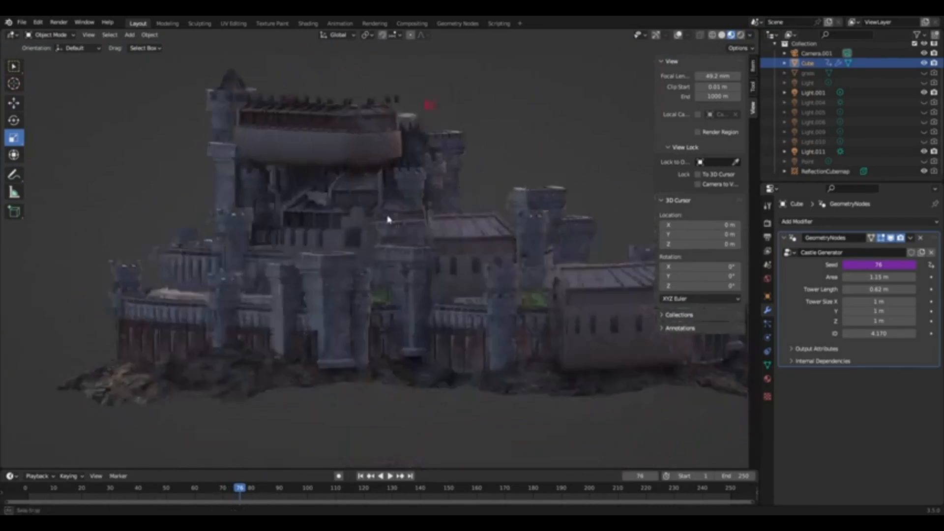
{"action": "left_click", "coordinate": [457, 23]}
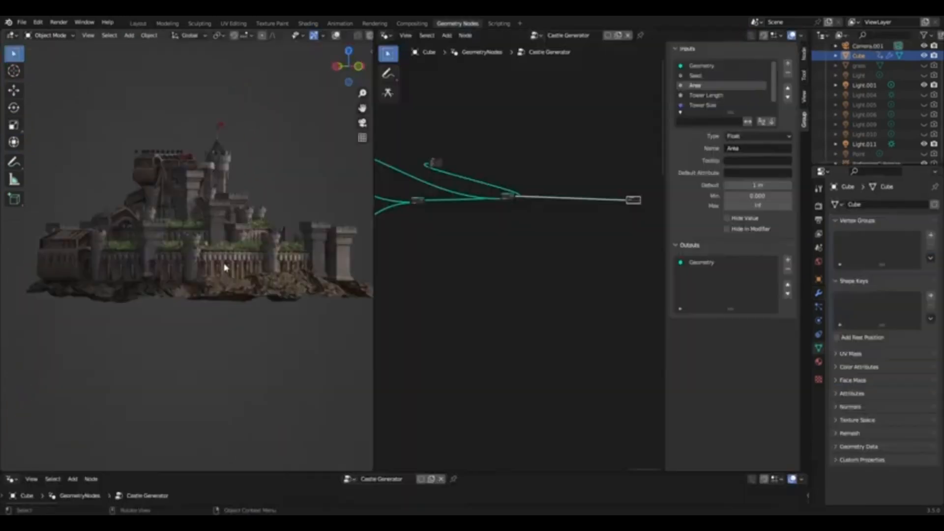
{"action": "left_click", "coordinate": [138, 23]}
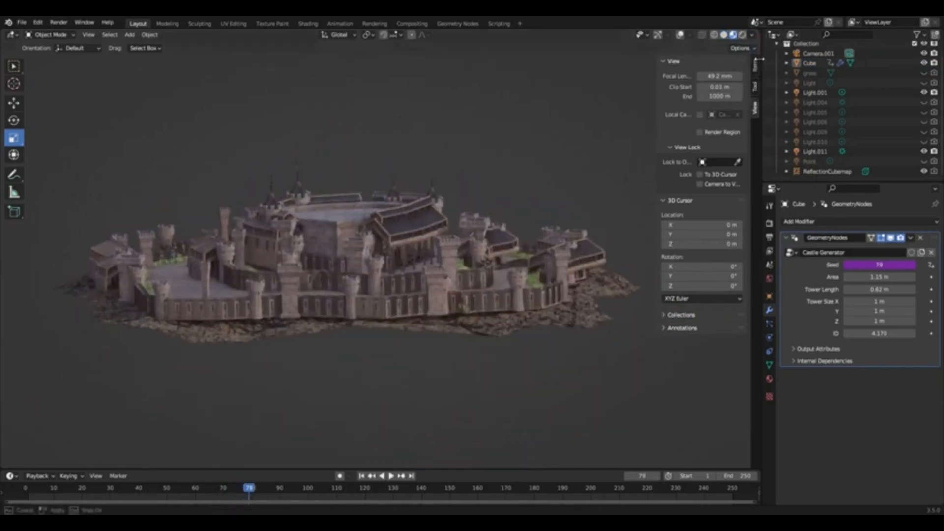
{"action": "left_click", "coordinate": [168, 23]}
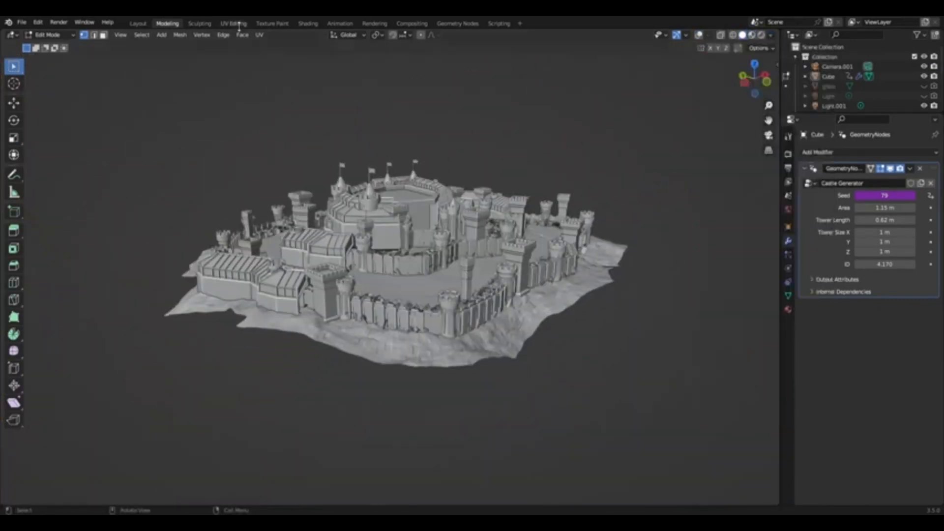
- Regenerate a ringed fortress from seed 75 and view its Castle Generator node tree
{"action": "left_click", "coordinate": [138, 23]}
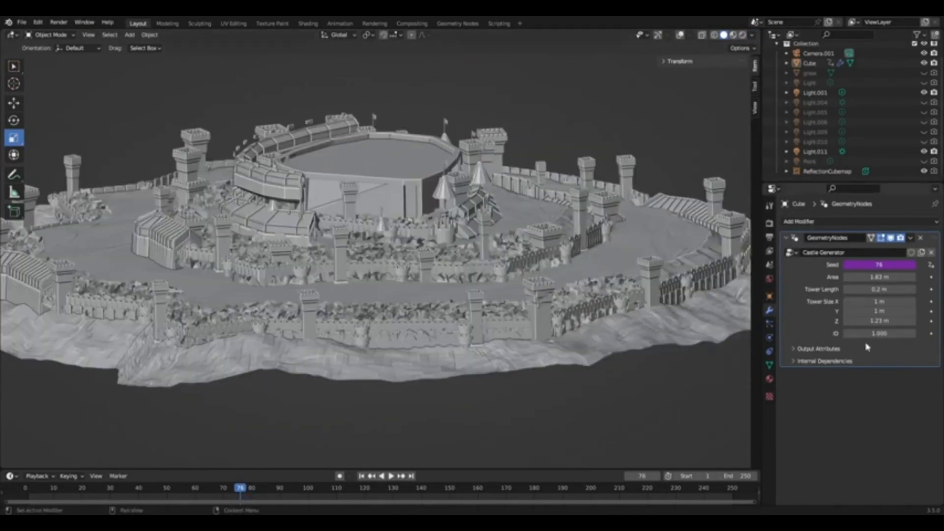
{"action": "left_click", "coordinate": [743, 35]}
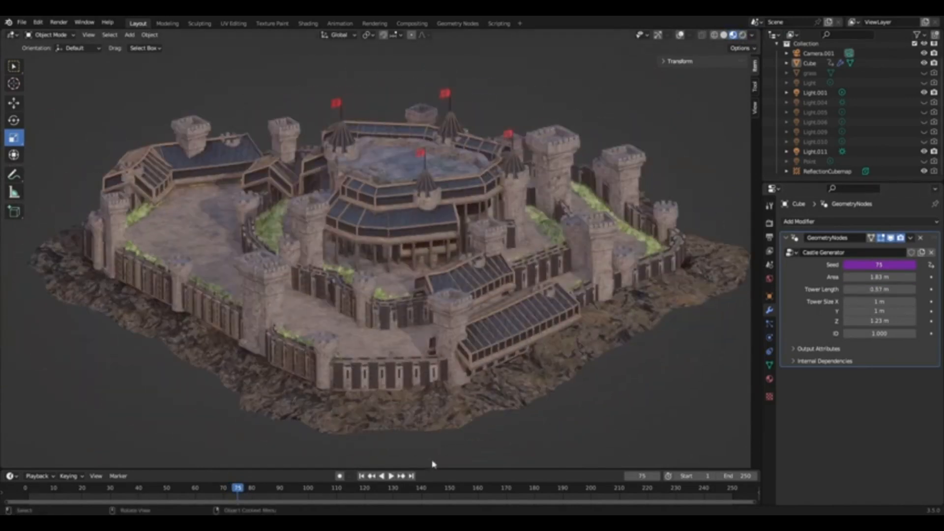
{"action": "left_click", "coordinate": [456, 23]}
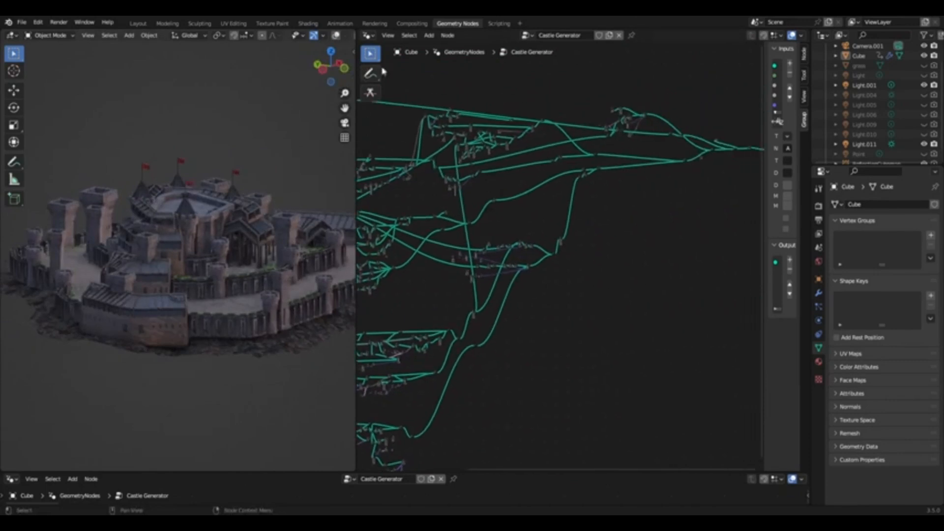
{"action": "left_click", "coordinate": [138, 23]}
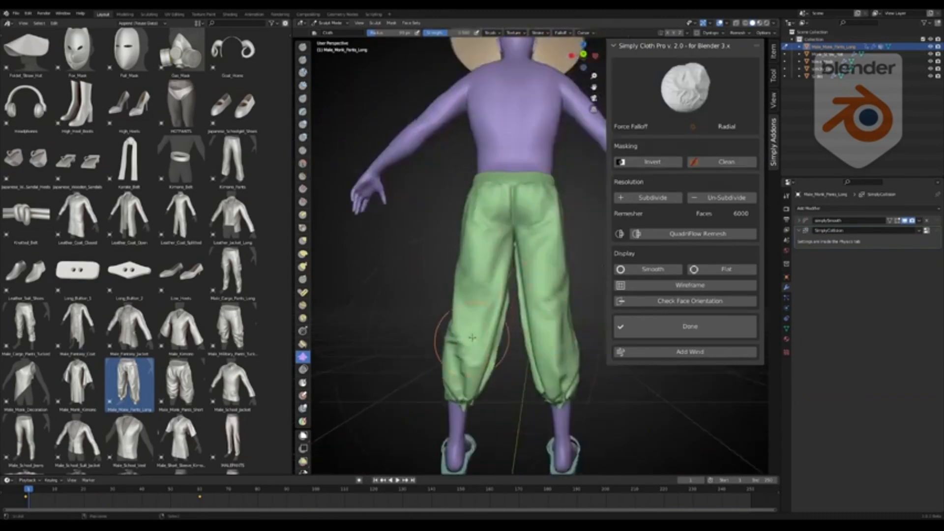
- Simulate the leather coat on the character, reset and rerun it, then sculpt the drape
{"action": "left_click", "coordinate": [689, 325]}
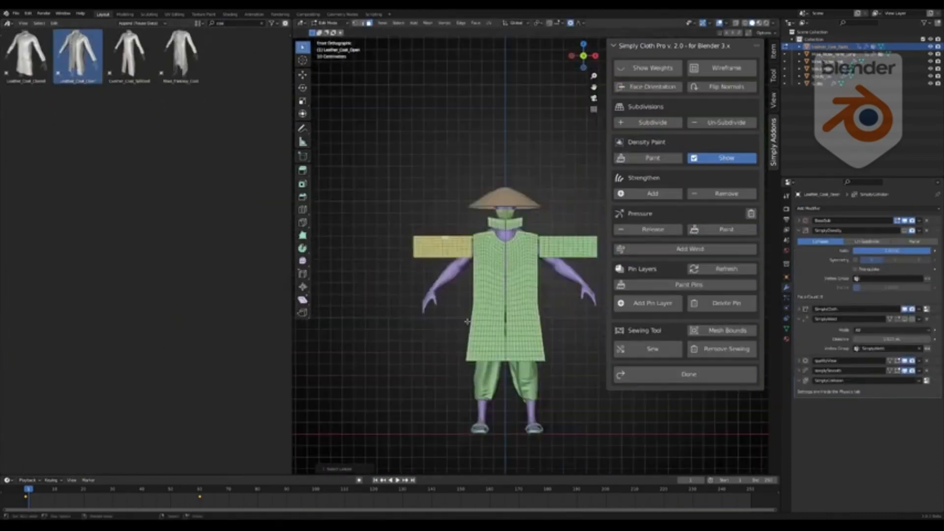
{"action": "left_click", "coordinate": [687, 374]}
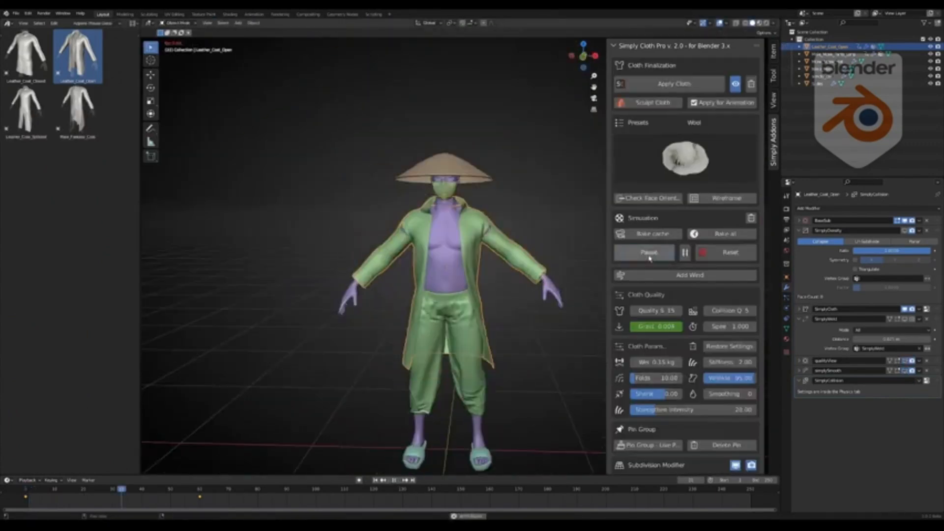
{"action": "left_click", "coordinate": [648, 252]}
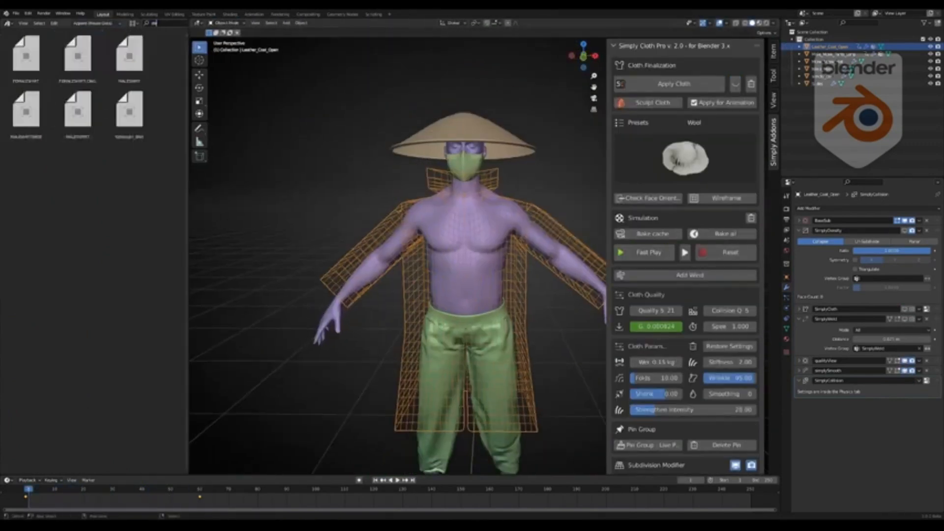
{"action": "left_click", "coordinate": [128, 339]}
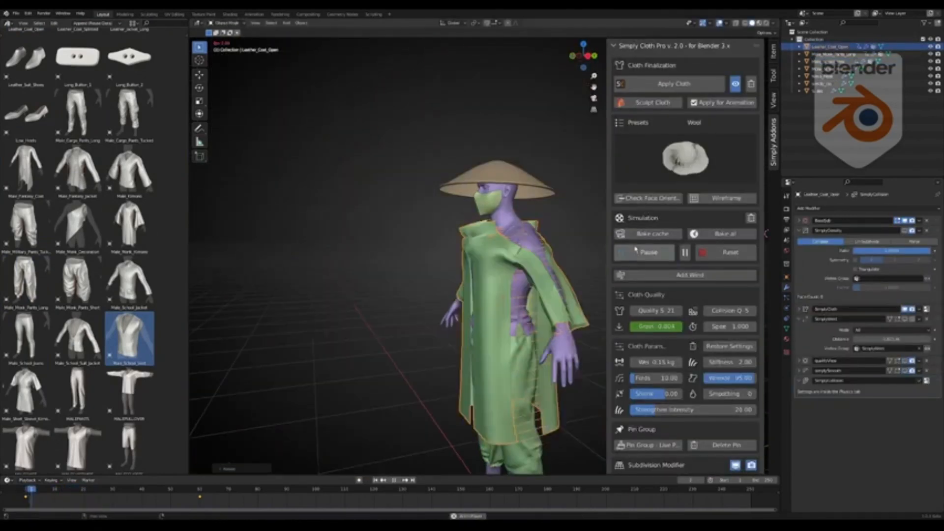
{"action": "left_click", "coordinate": [644, 251]}
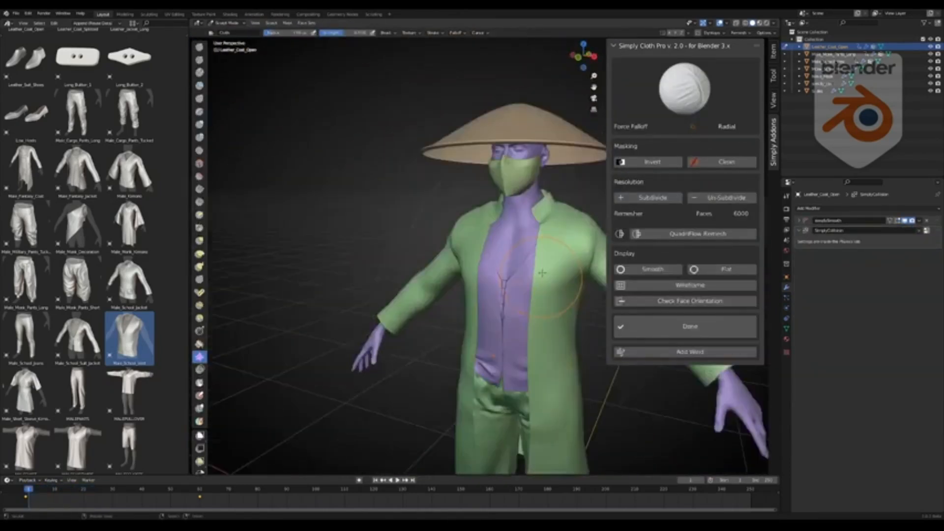
{"action": "left_click", "coordinate": [683, 325]}
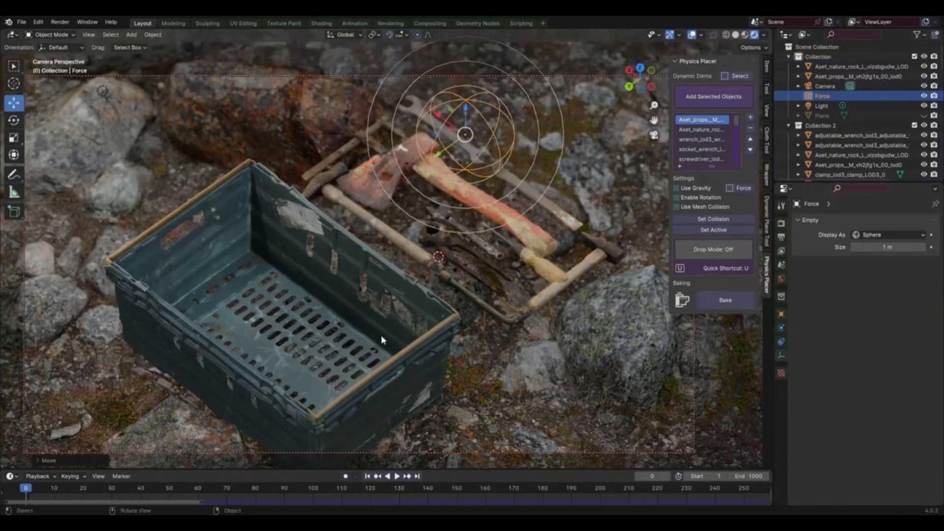
- Add the tools as Physics Placer dynamic items and place a Force empty above them
{"action": "left_click", "coordinate": [396, 476]}
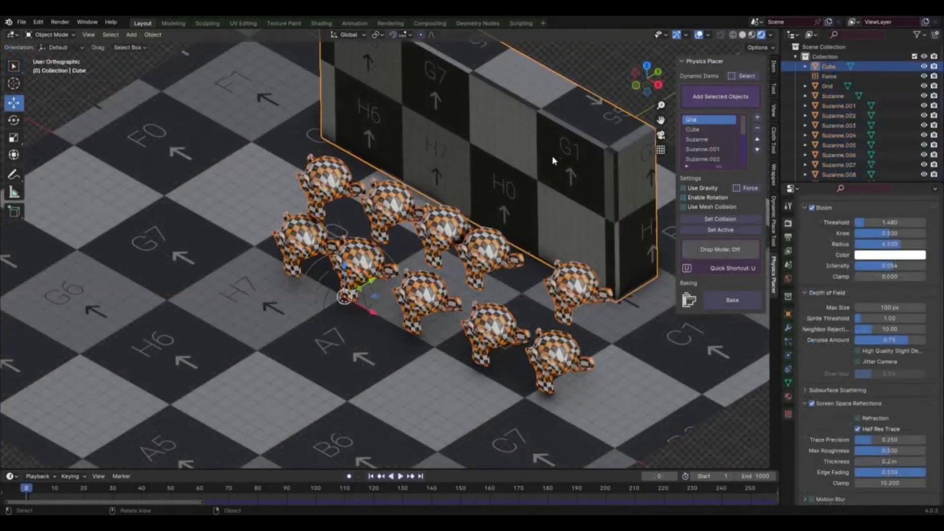
- Drop-scatter the Suzanne monkey heads onto the floor in front of the Cube wall
{"action": "left_click", "coordinate": [410, 475]}
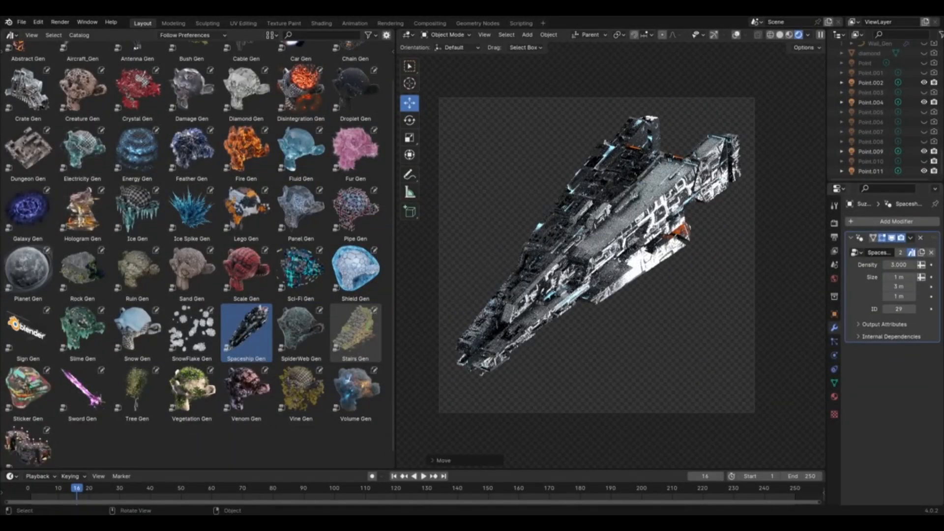
- Try fire, Scale Gen and Cable Gen effects on Suzanne, finishing with Slime Gen
{"action": "left_click", "coordinate": [137, 249]}
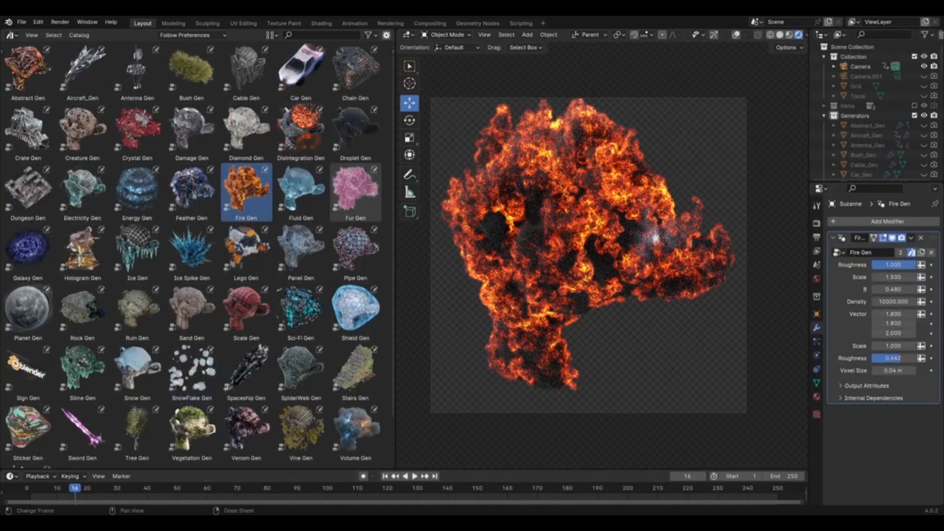
{"action": "left_click", "coordinate": [355, 310]}
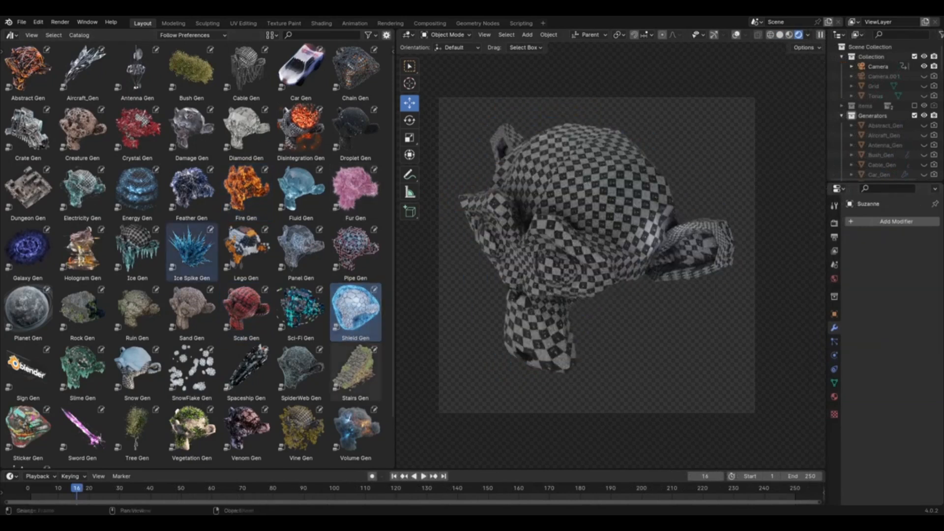
{"action": "left_click", "coordinate": [246, 312]}
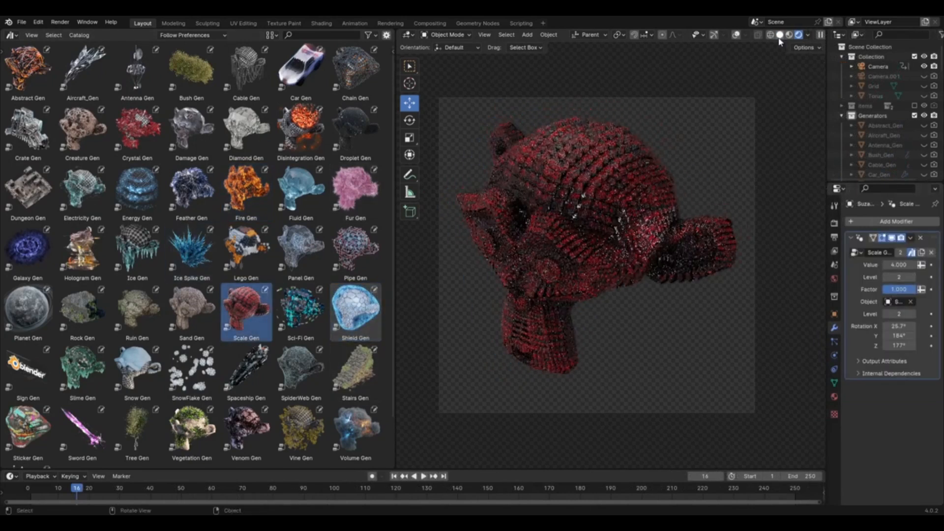
{"action": "left_click", "coordinate": [246, 68]}
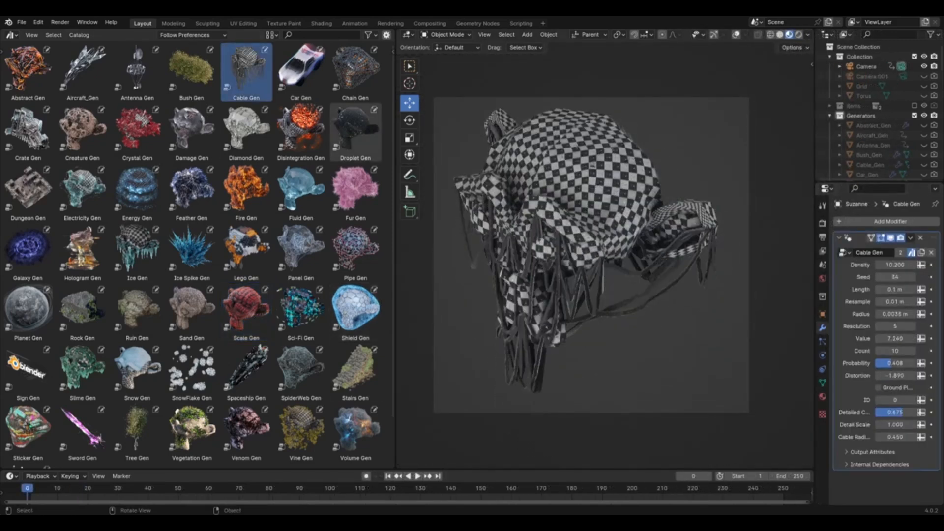
{"action": "left_click", "coordinate": [82, 356]}
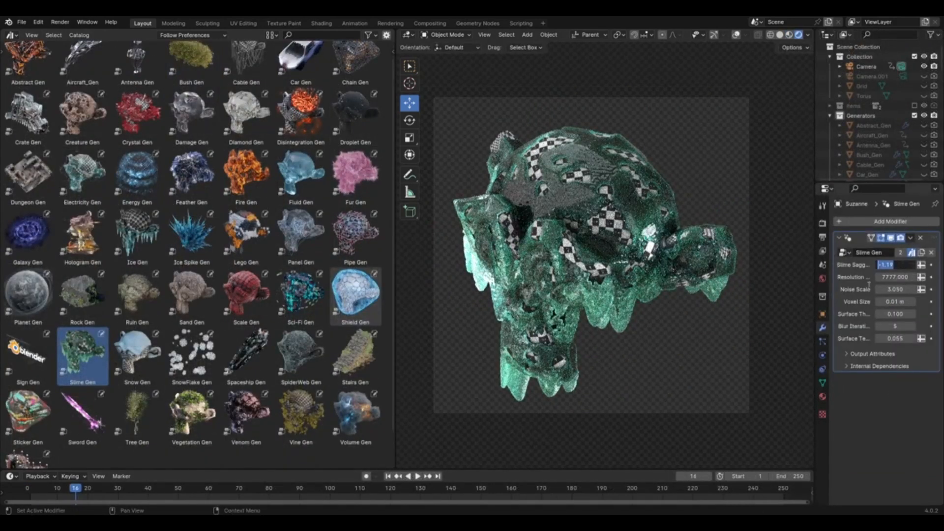
- Apply the Abstract, Crystal, Lego and Panel Gen effects to Suzanne in turn
{"action": "left_click", "coordinate": [27, 69]}
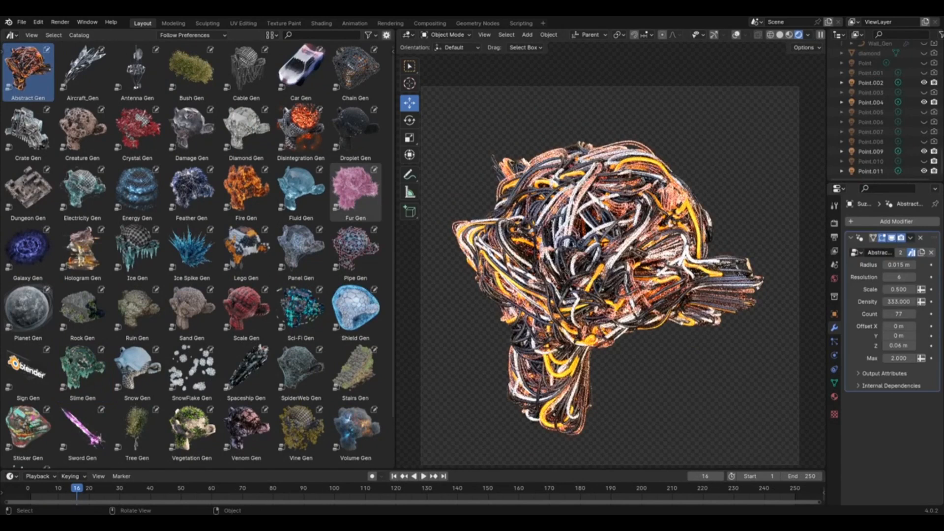
{"action": "left_click", "coordinate": [137, 126]}
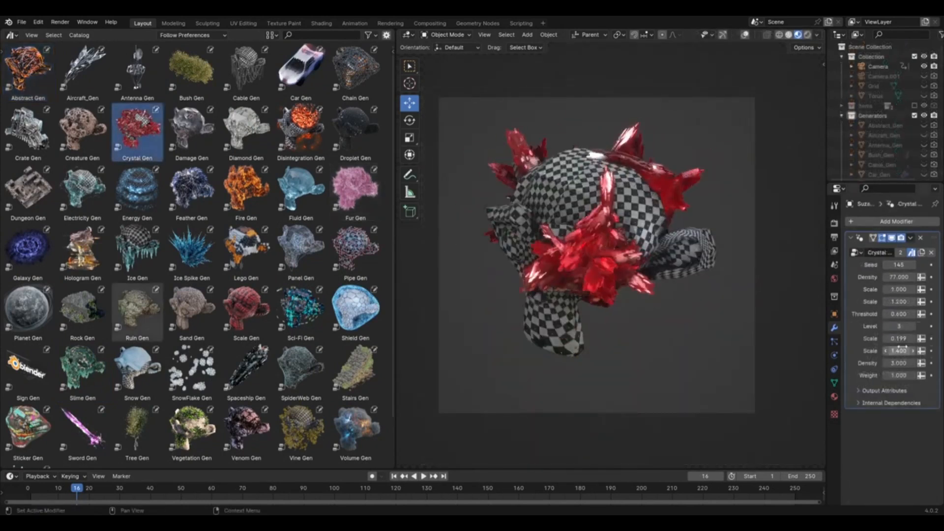
{"action": "left_click", "coordinate": [246, 249]}
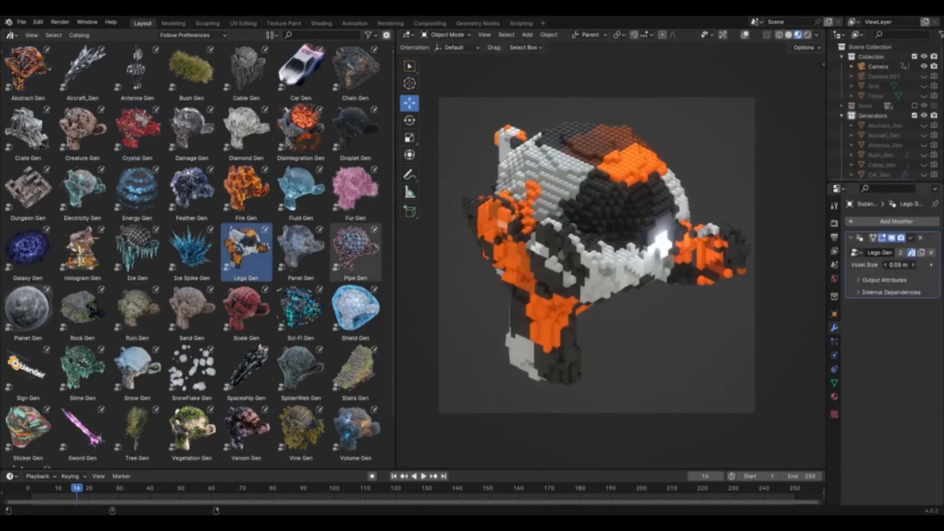
{"action": "left_click", "coordinate": [300, 251]}
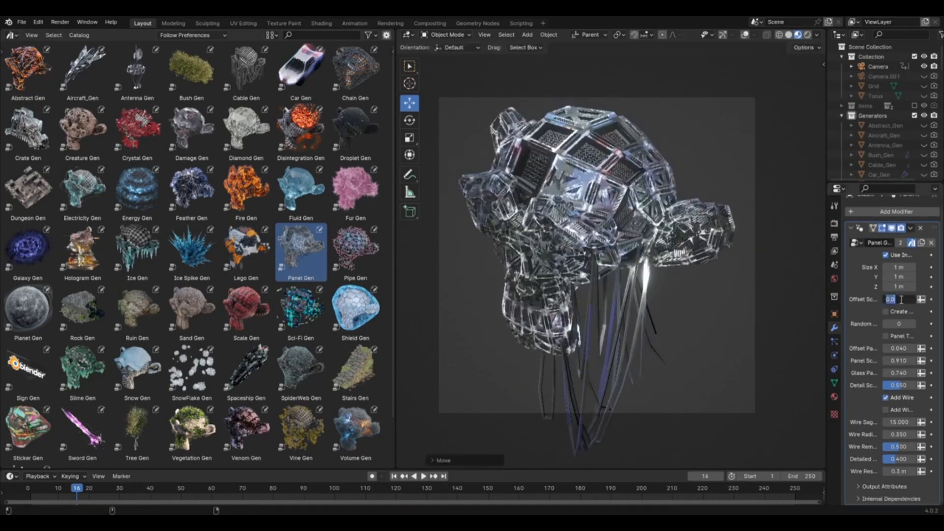
{"action": "left_click", "coordinate": [301, 371]}
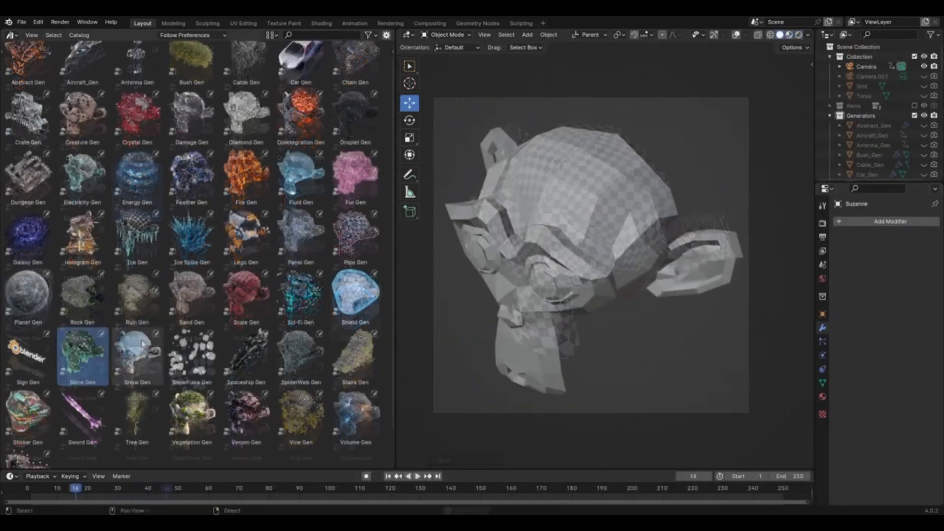
- Try Ruin and Disintegration Gen on Suzanne, then switch to Droplet Gen
{"action": "left_click", "coordinate": [137, 295]}
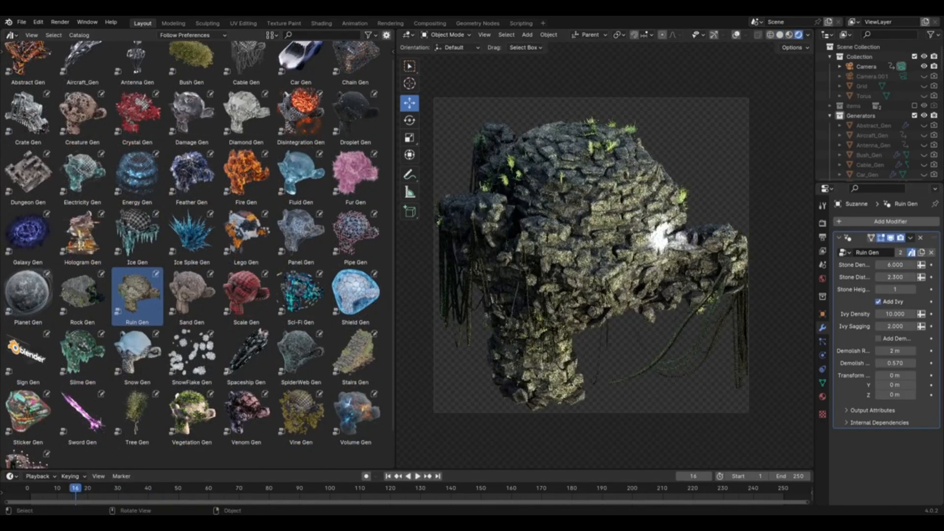
{"action": "left_click", "coordinate": [300, 127]}
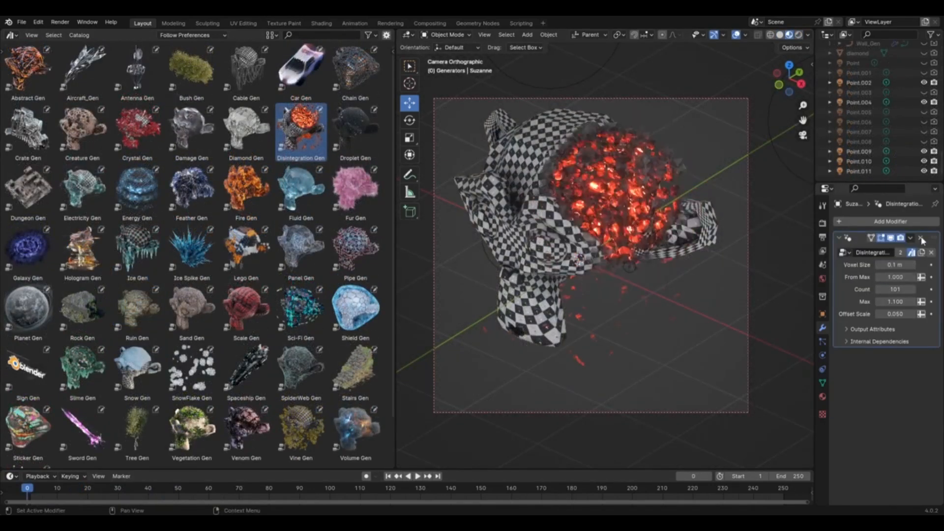
{"action": "left_click", "coordinate": [354, 131]}
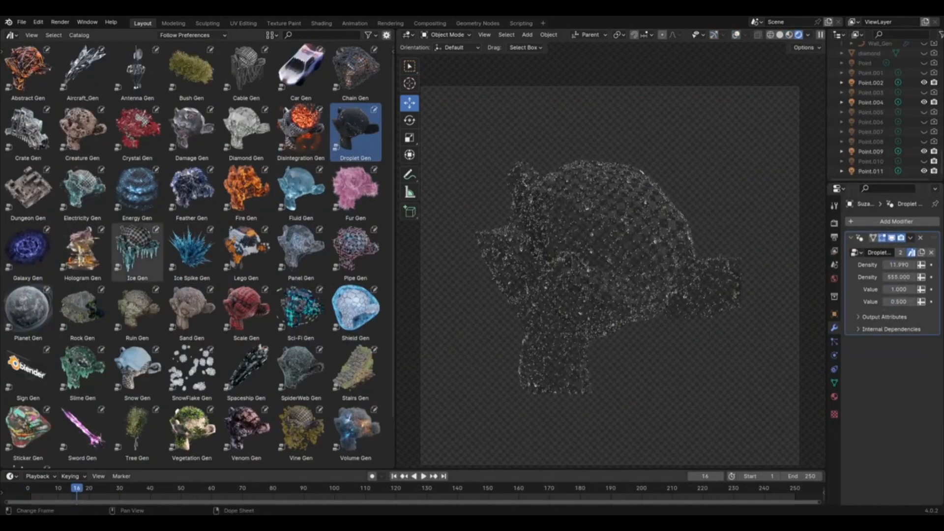
{"action": "left_click", "coordinate": [354, 66]}
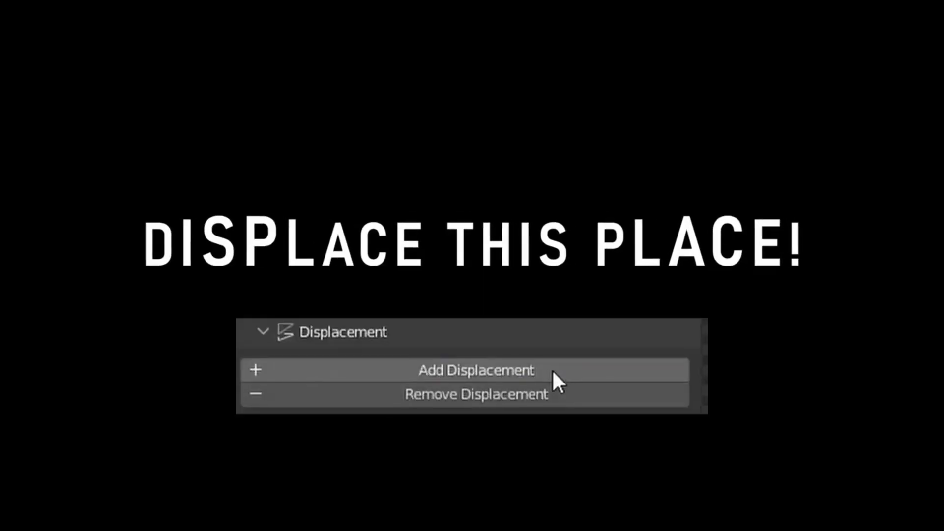
{"action": "left_click", "coordinate": [475, 370]}
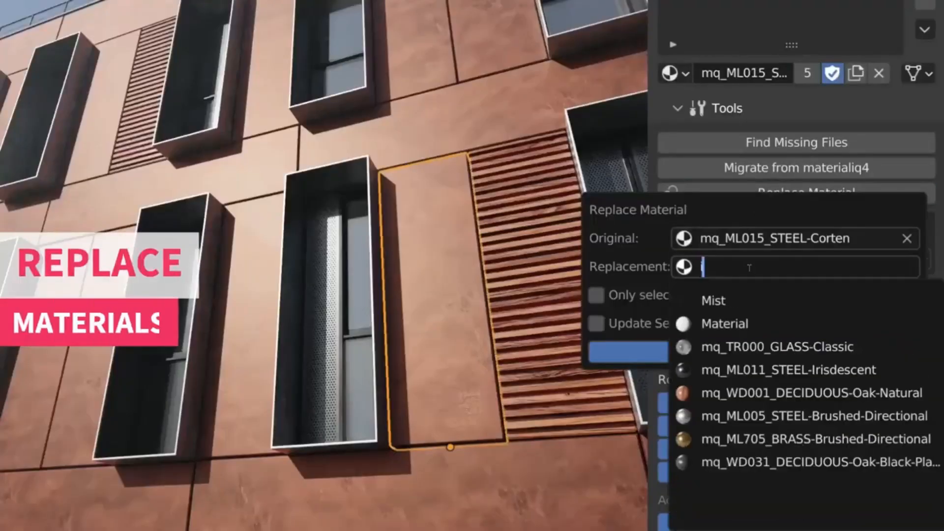
- Pick the bluish grey material to replace STEEL-Corten from the Replace Material dropdown
{"action": "left_click", "coordinate": [785, 392]}
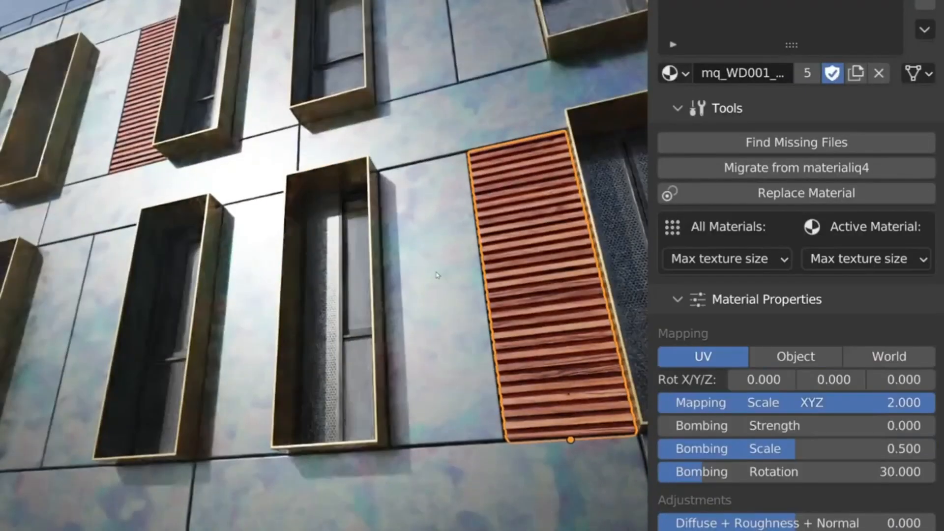